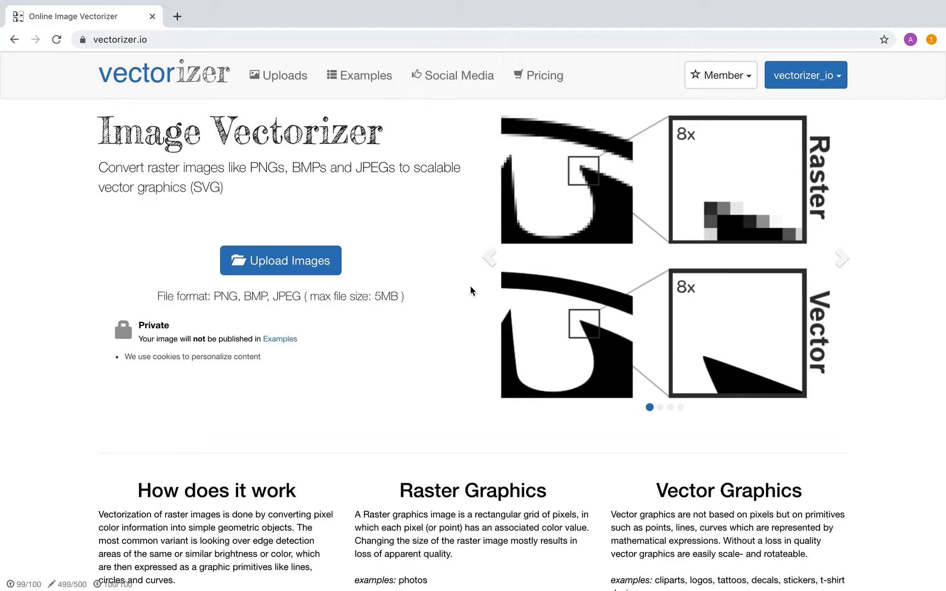
pyautogui.moveTo(410, 264)
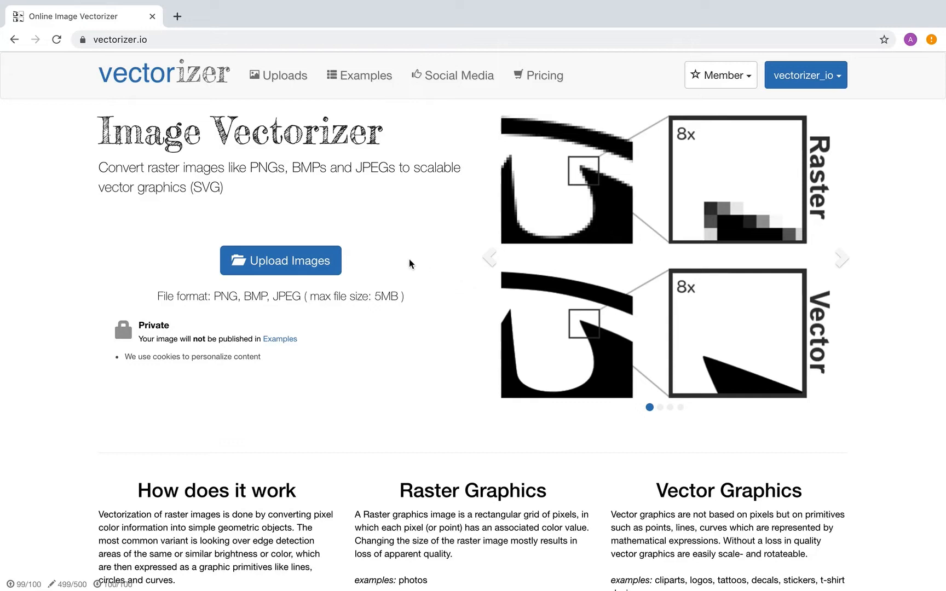
pyautogui.moveTo(289, 271)
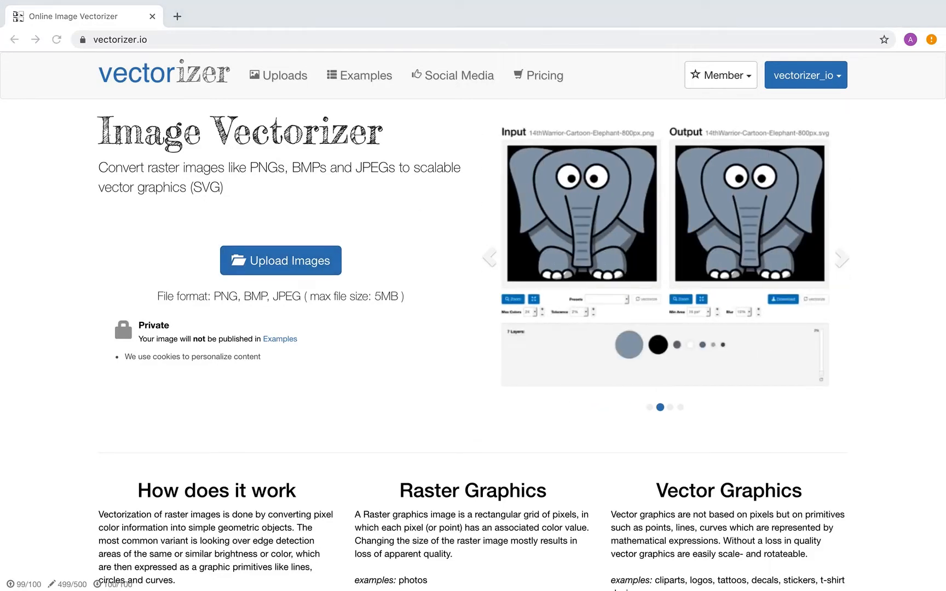
# Step: Choose the dragon silhouette PNG from disk to upload for vectorizing
pyautogui.click(281, 259)
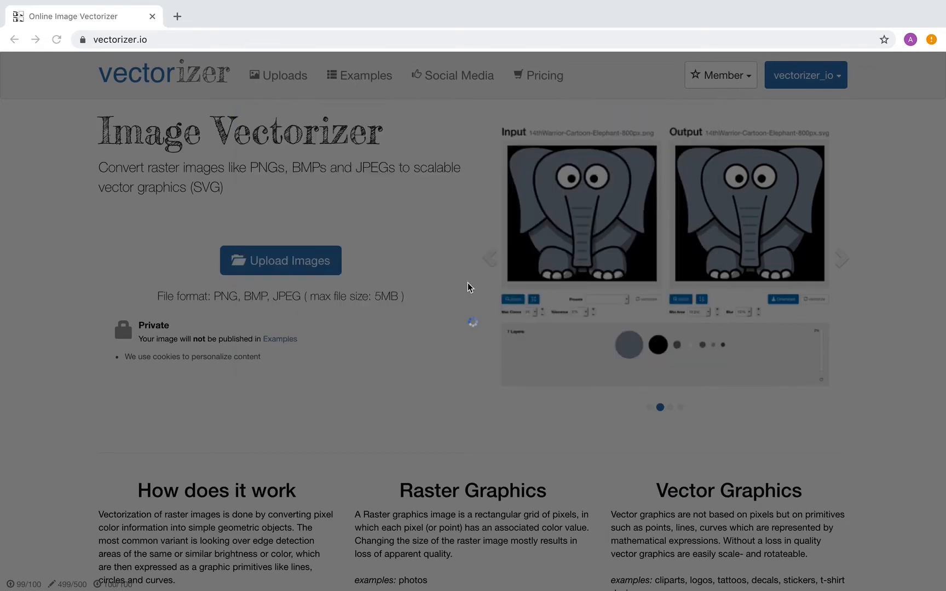
# Step: Let the upload finish and scroll to the converted black dragon SVG output
pyautogui.click(281, 260)
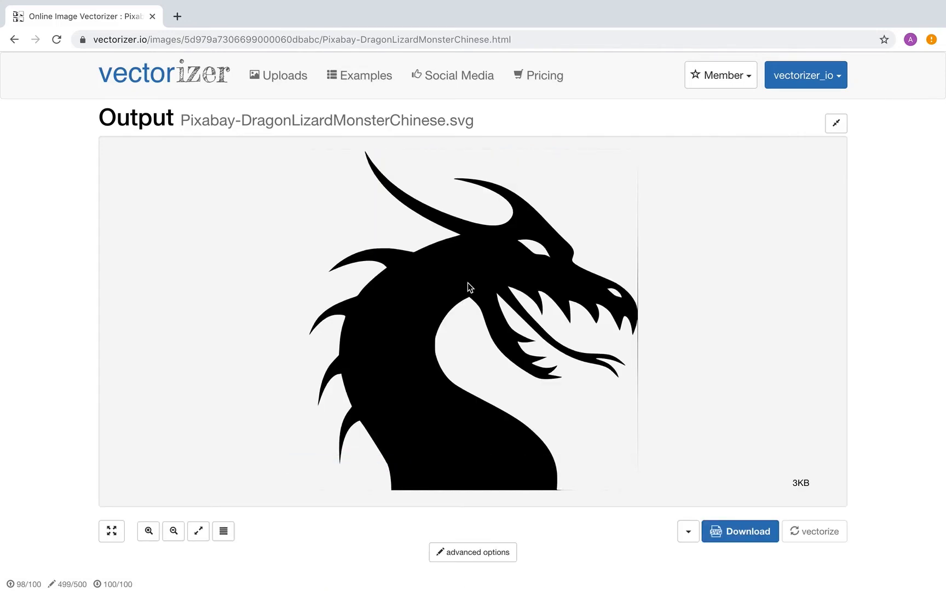
pyautogui.scroll(-3)
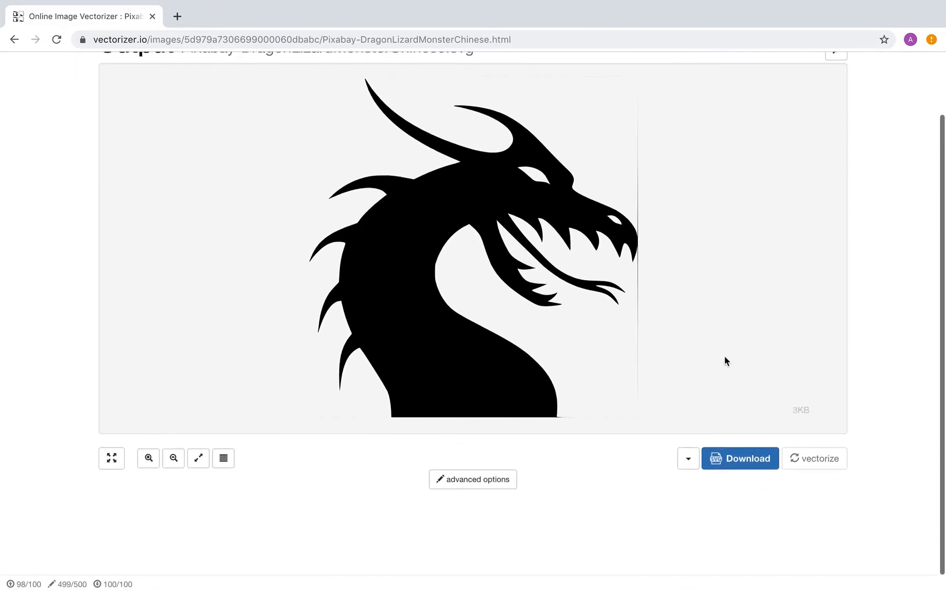
pyautogui.moveTo(741, 459)
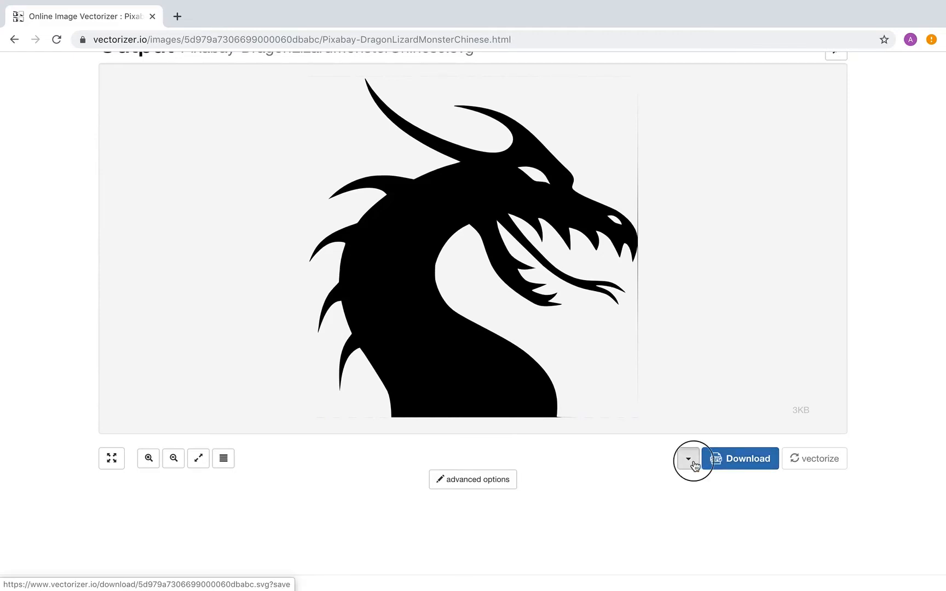
# Step: Review the EPS, DXF, G-CODE and PNG export formats, then go to the advanced settings
pyautogui.click(688, 459)
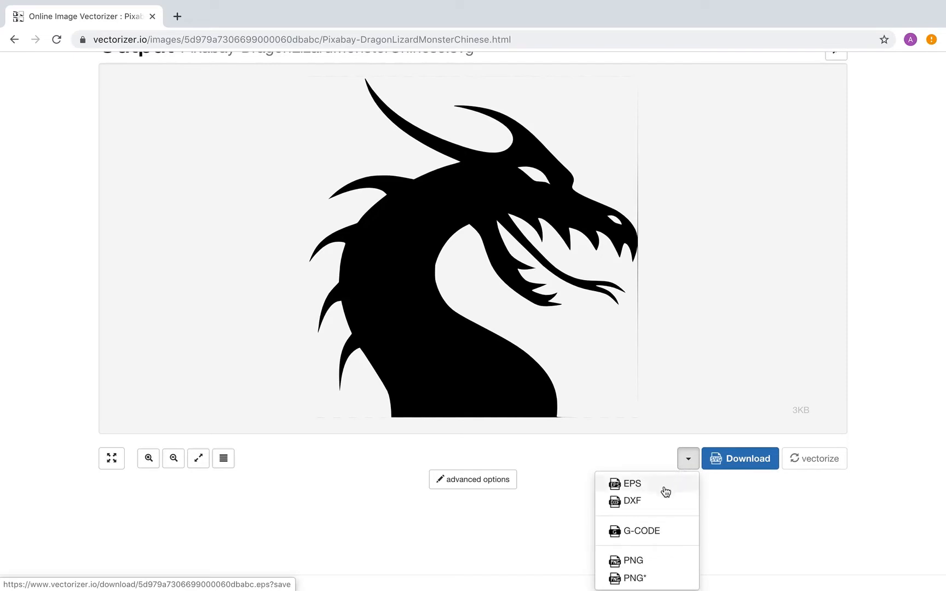
pyautogui.moveTo(636, 531)
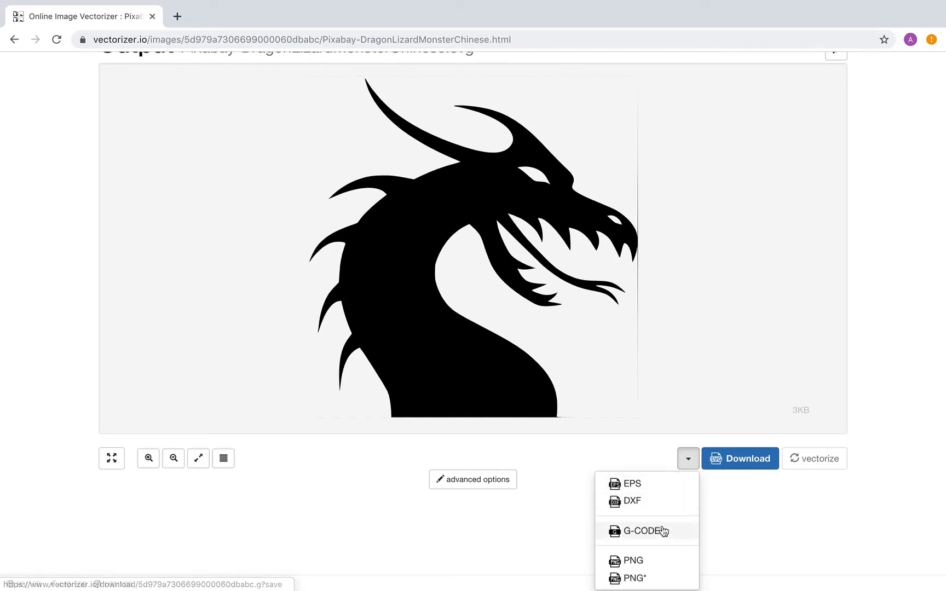
pyautogui.moveTo(633, 560)
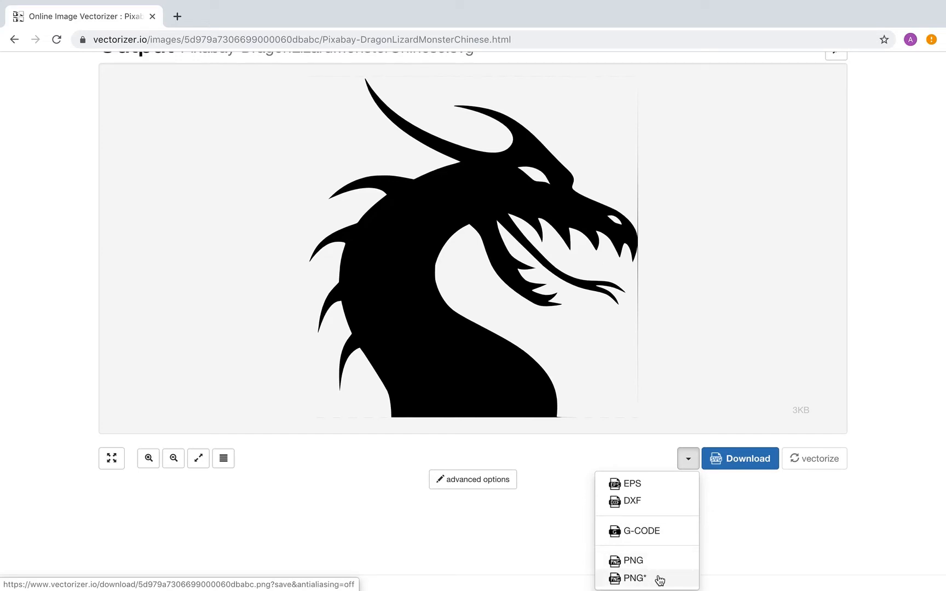
pyautogui.moveTo(631, 484)
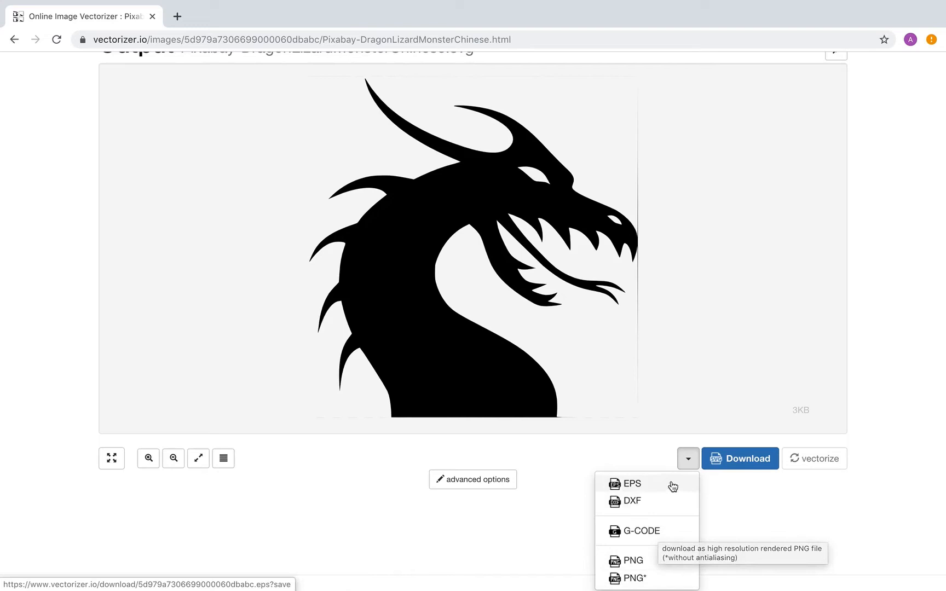
pyautogui.click(687, 459)
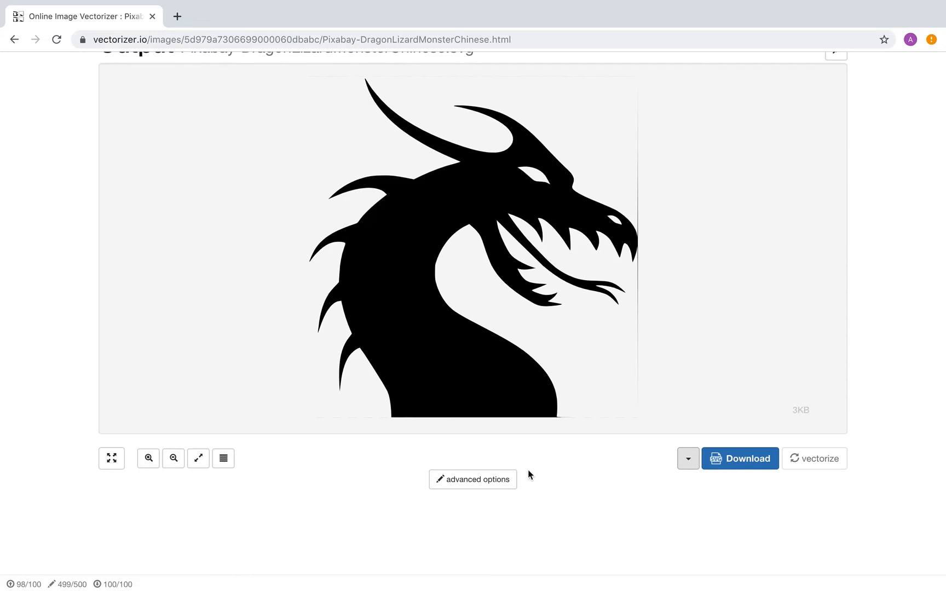
pyautogui.click(472, 480)
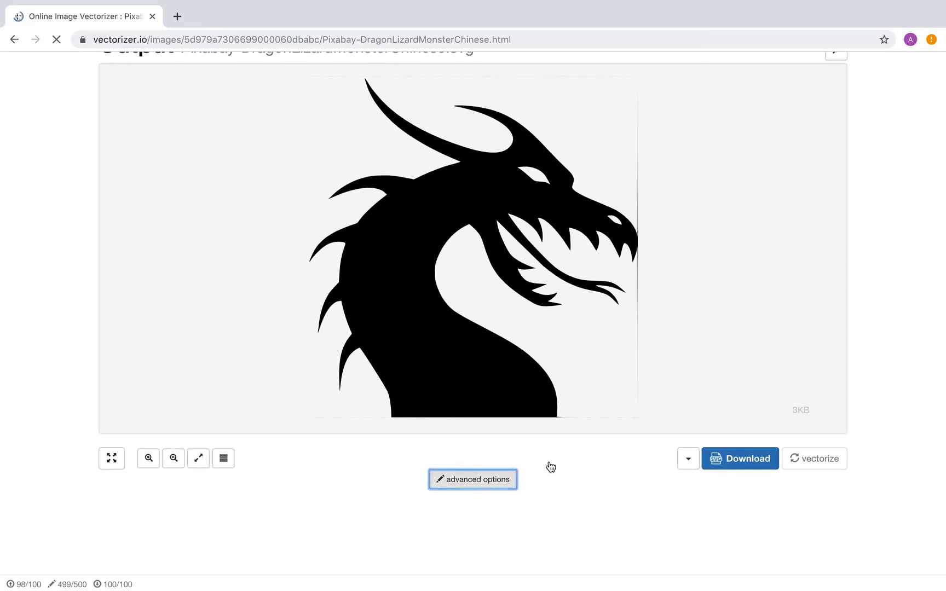
# Step: Load the advanced view and scroll down to the Output Colors list showing two colours
pyautogui.click(472, 480)
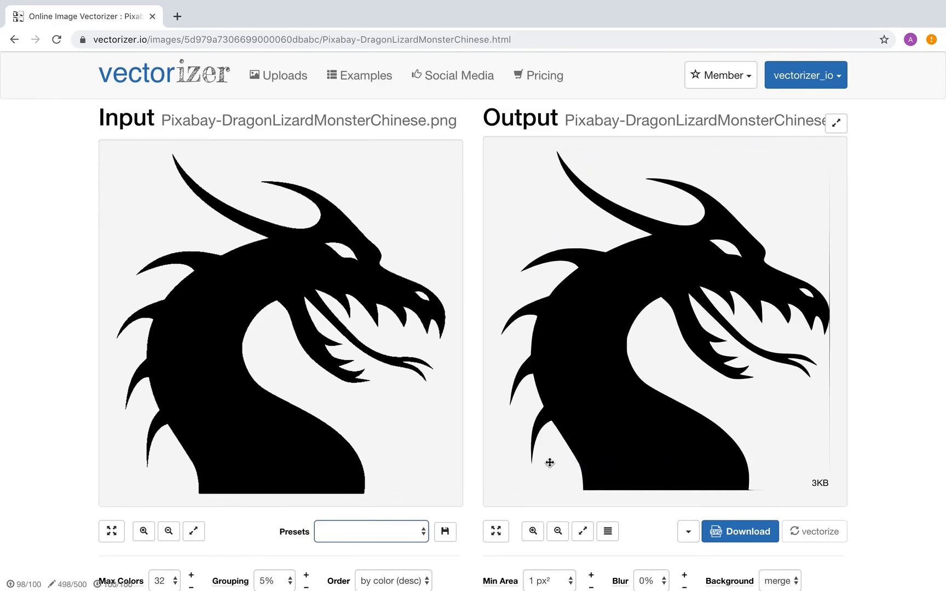
pyautogui.scroll(-3)
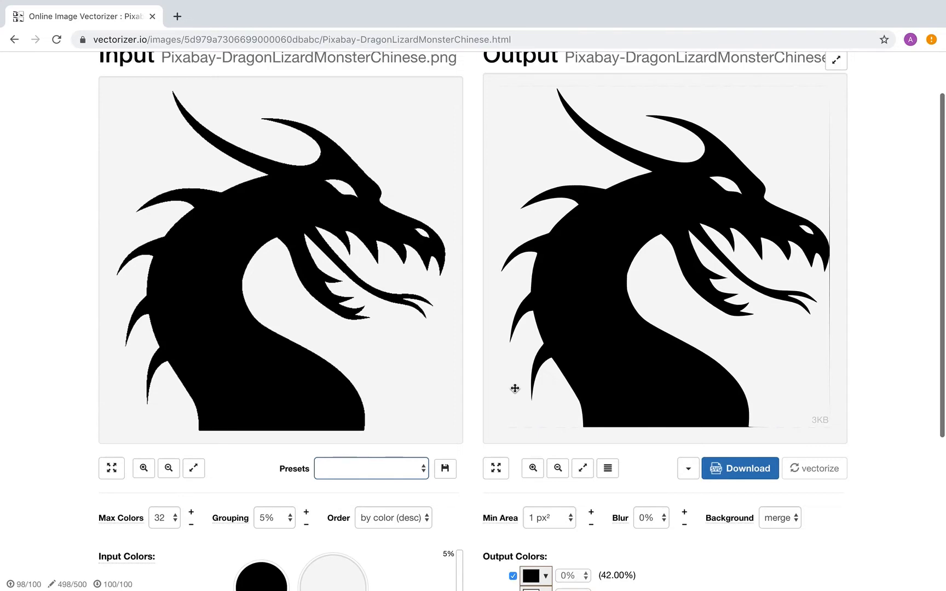
pyautogui.scroll(-3)
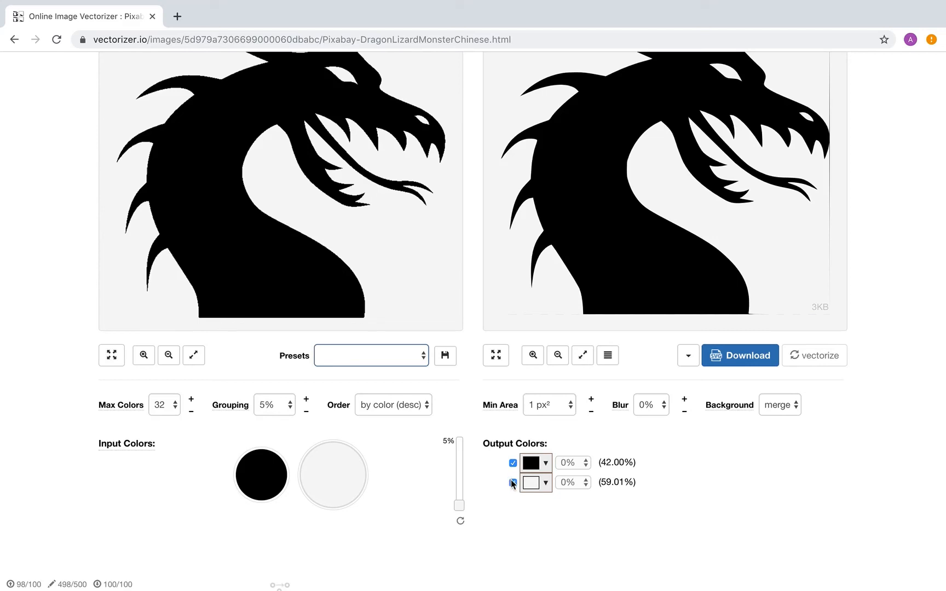
# Step: Untick the light grey output colour and re-vectorize for a transparent background
pyautogui.click(513, 482)
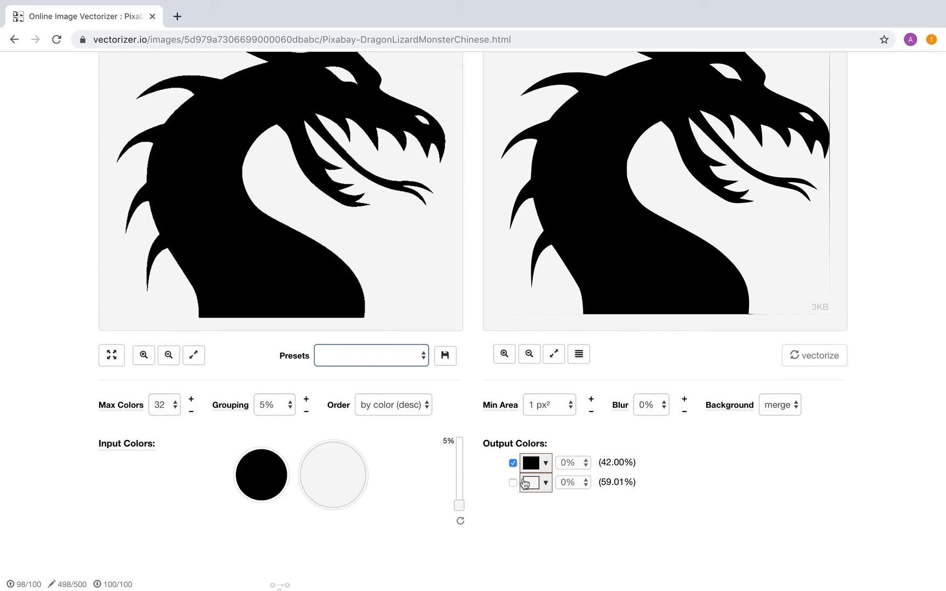
pyautogui.click(512, 483)
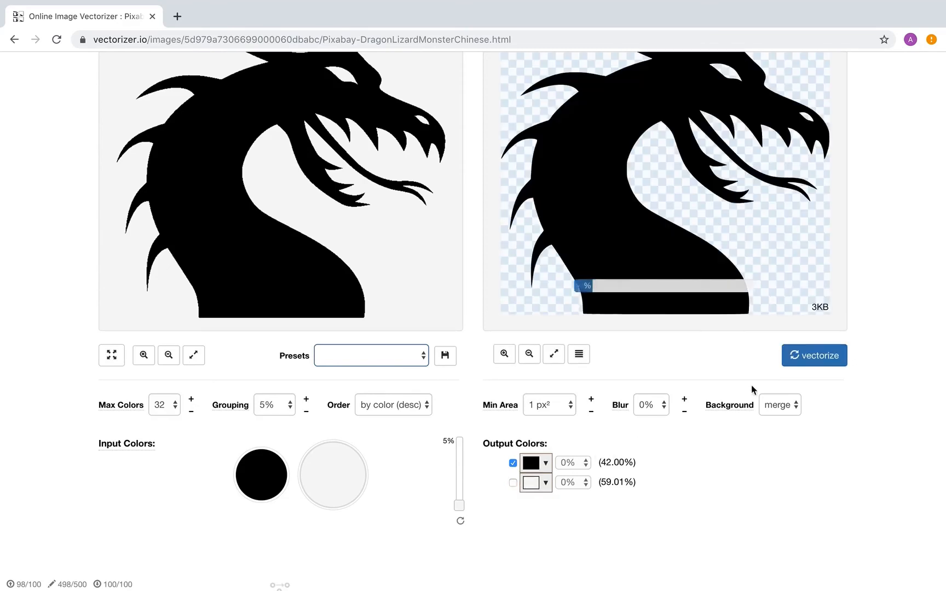
pyautogui.click(814, 356)
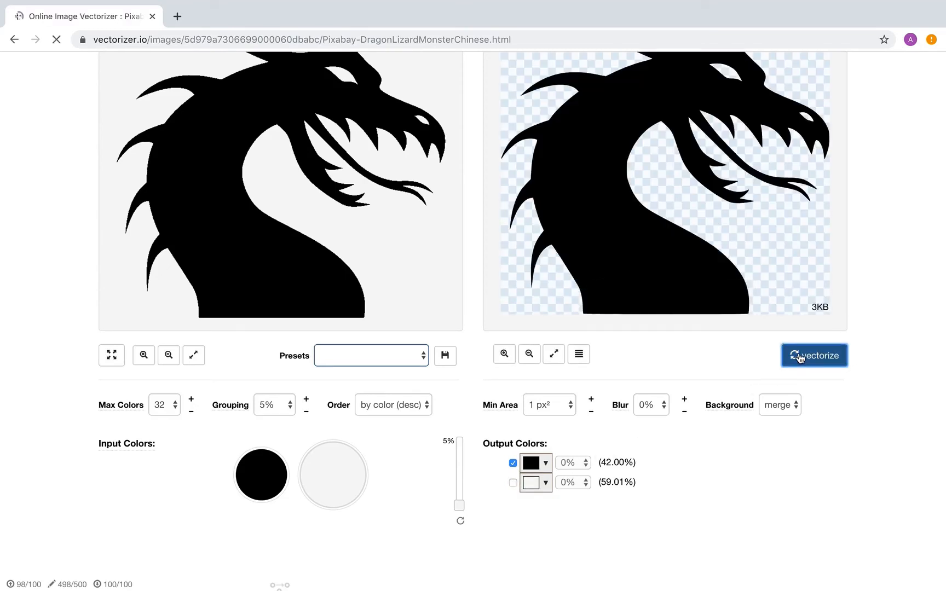
pyautogui.click(814, 355)
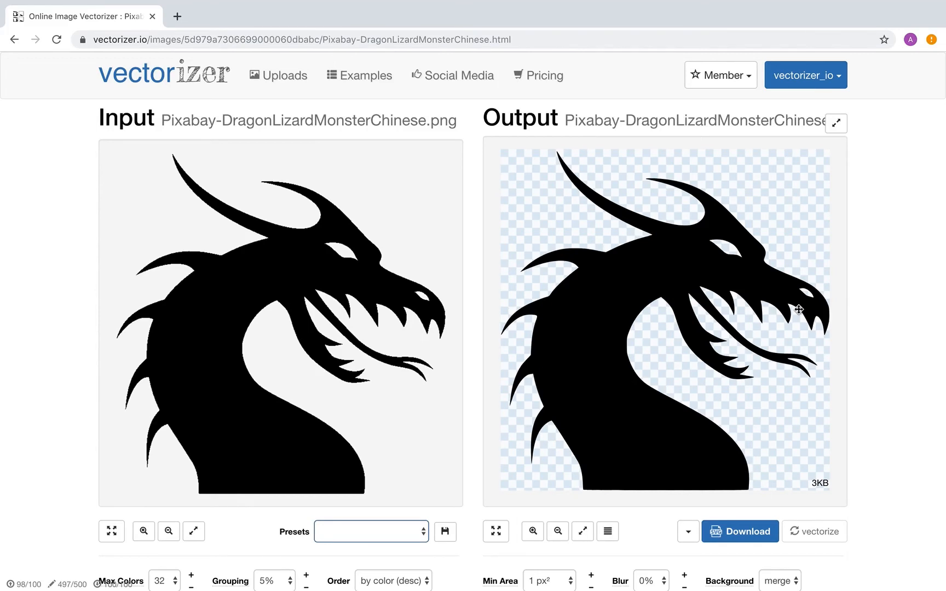
# Step: Zoom into the output and pan around the dragon's head, eye and jaws to check edges
pyautogui.scroll(-3)
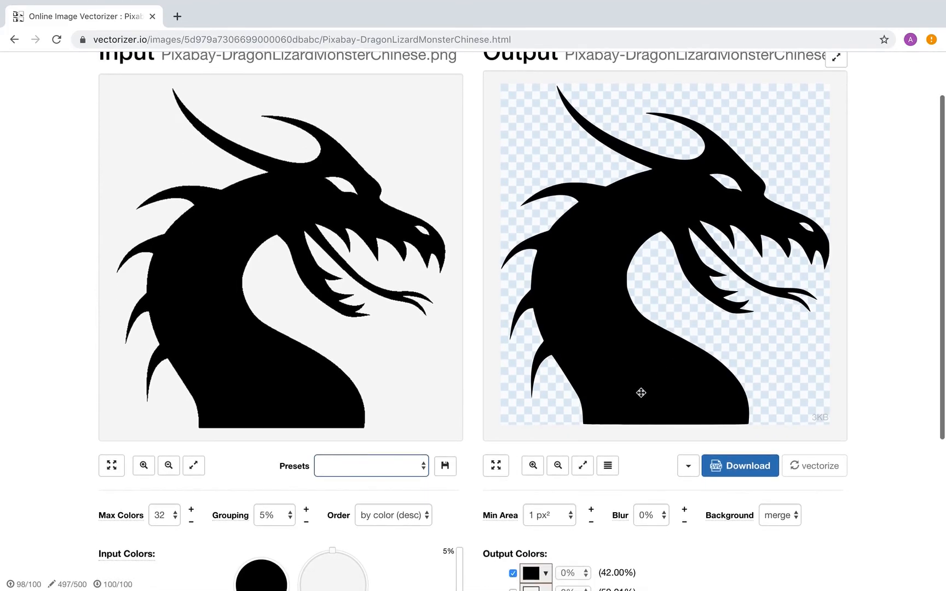
pyautogui.click(531, 466)
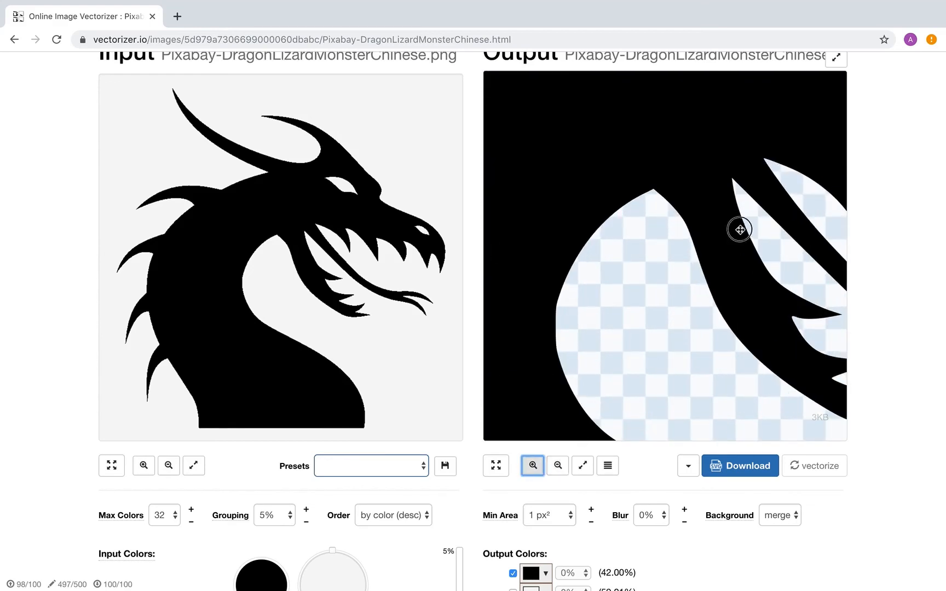
pyautogui.moveTo(740, 229); pyautogui.dragTo(657, 228)
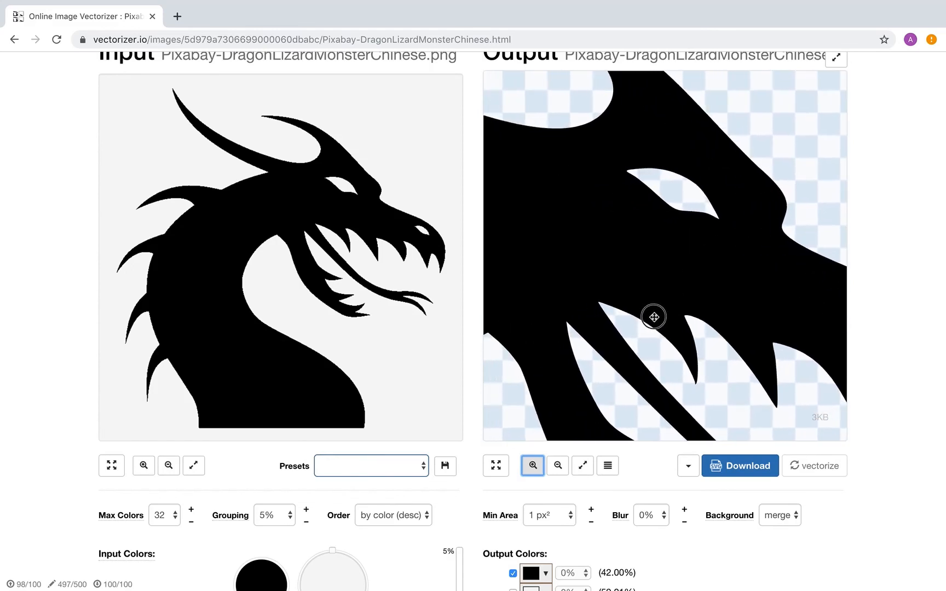
pyautogui.moveTo(654, 317); pyautogui.dragTo(652, 363)
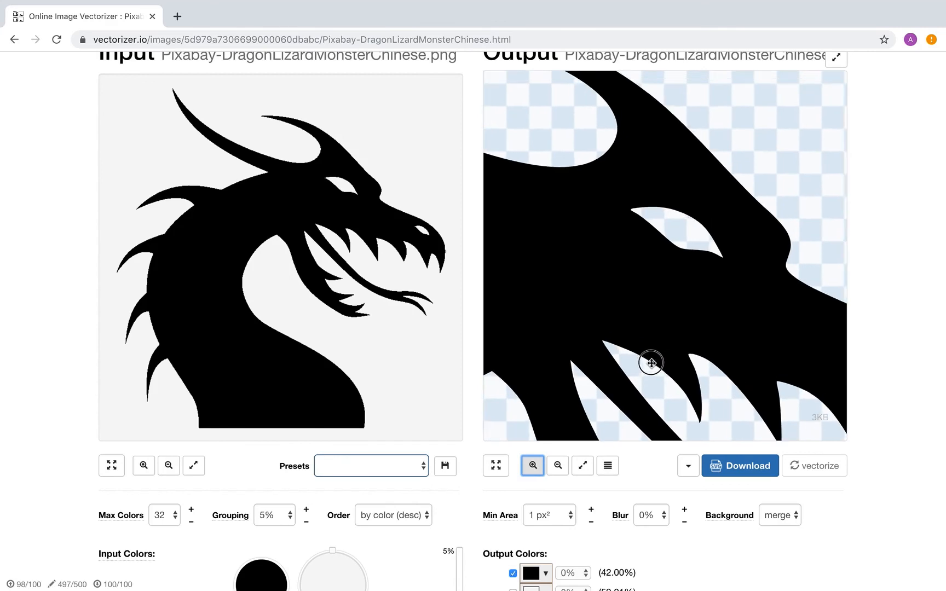
pyautogui.moveTo(652, 362); pyautogui.dragTo(663, 354)
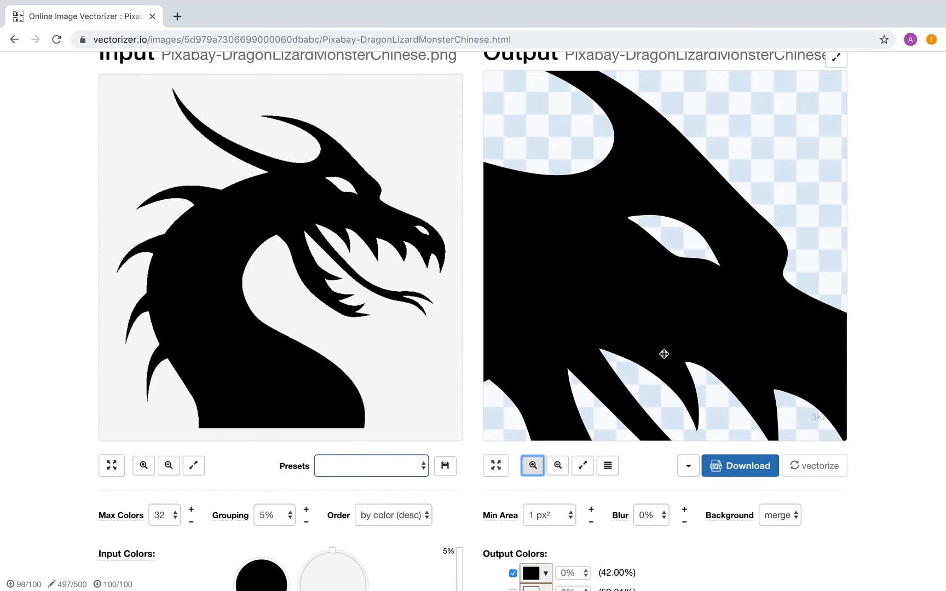
pyautogui.moveTo(738, 449)
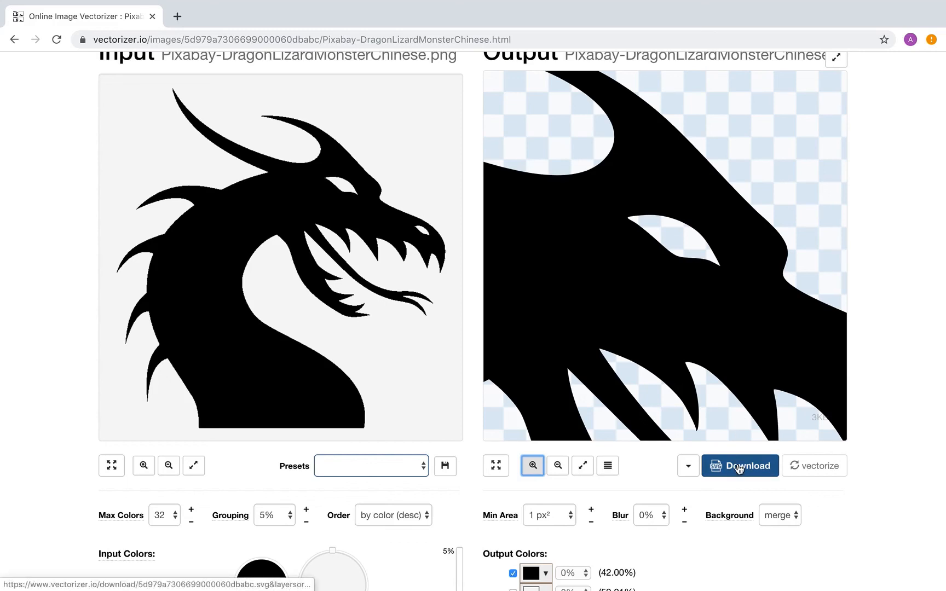
pyautogui.moveTo(740, 465)
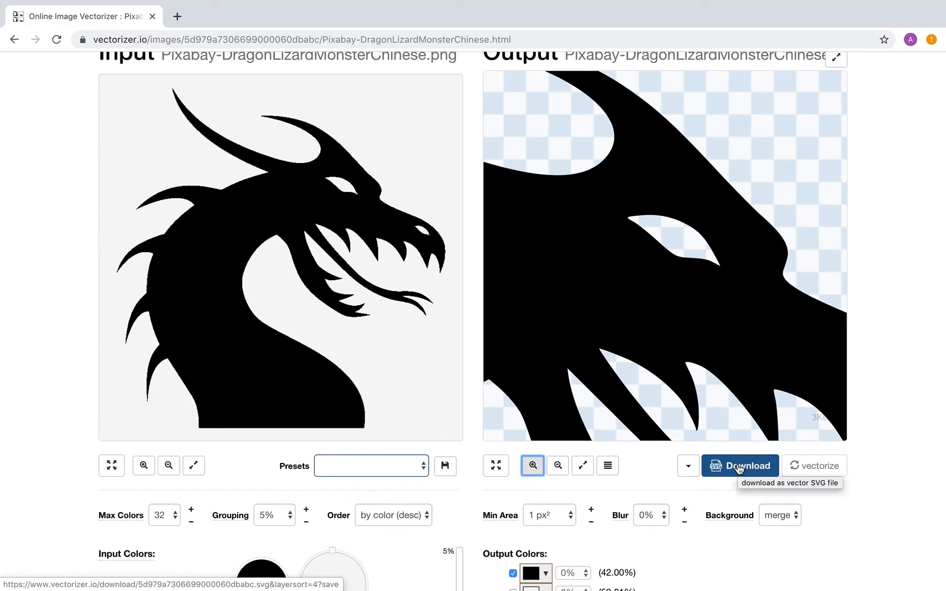